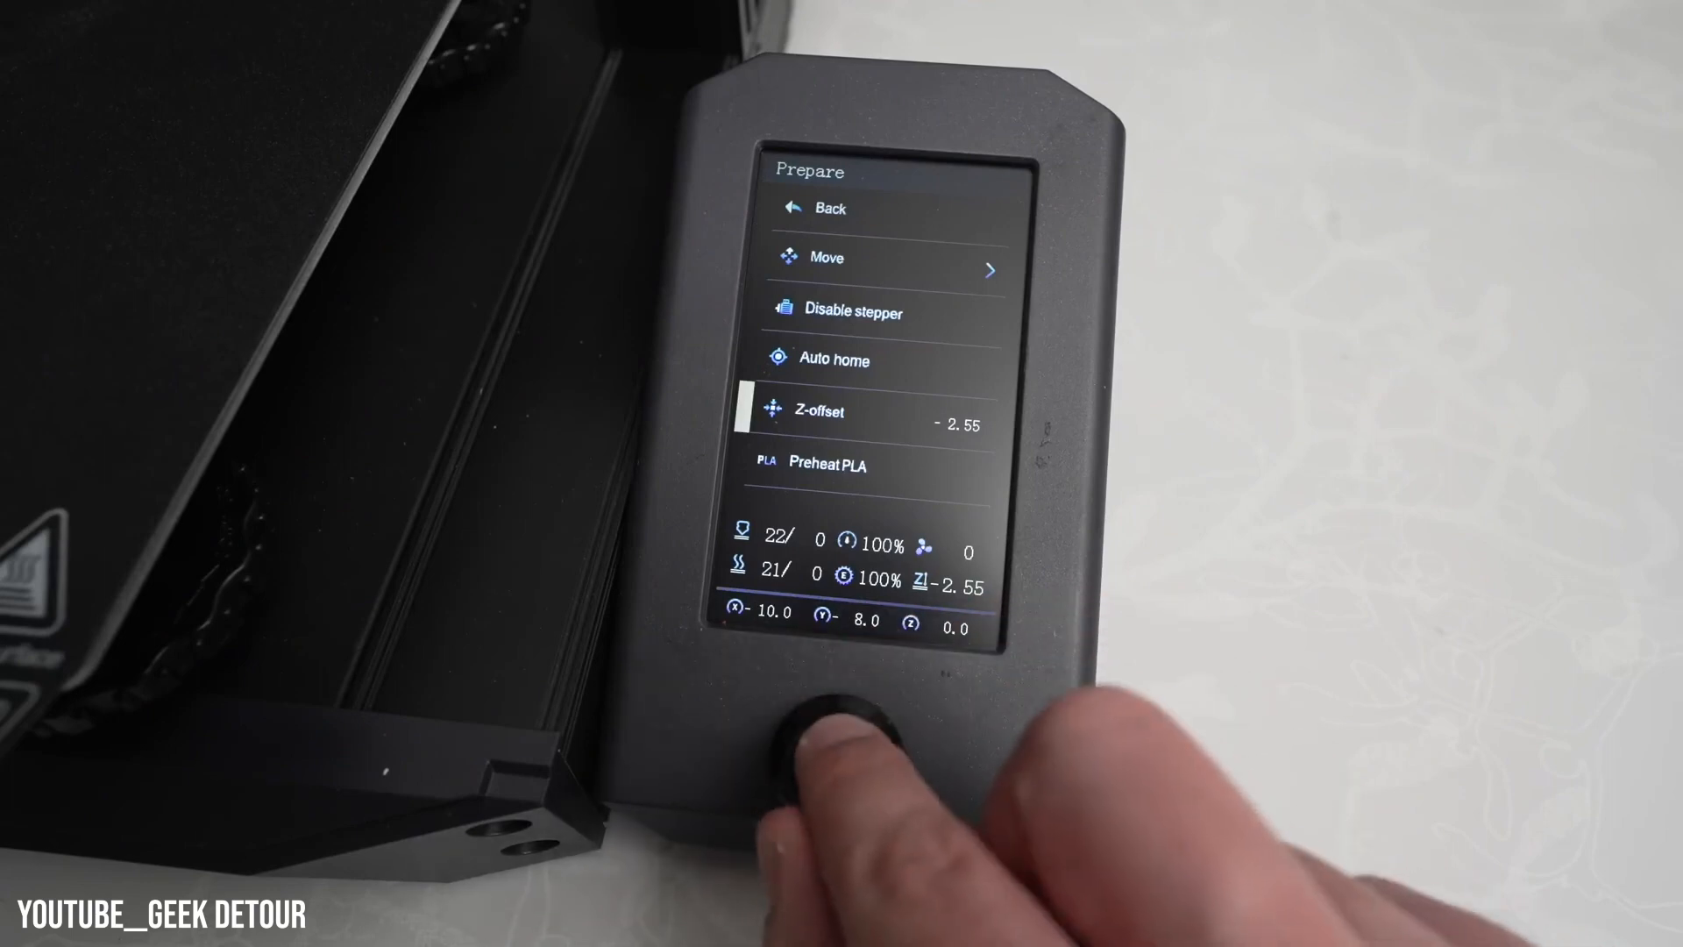
Step: Enter edit mode for the -2.55 Z-offset value on the Prepare menu
{"action": "left_click", "coordinate": [816, 751]}
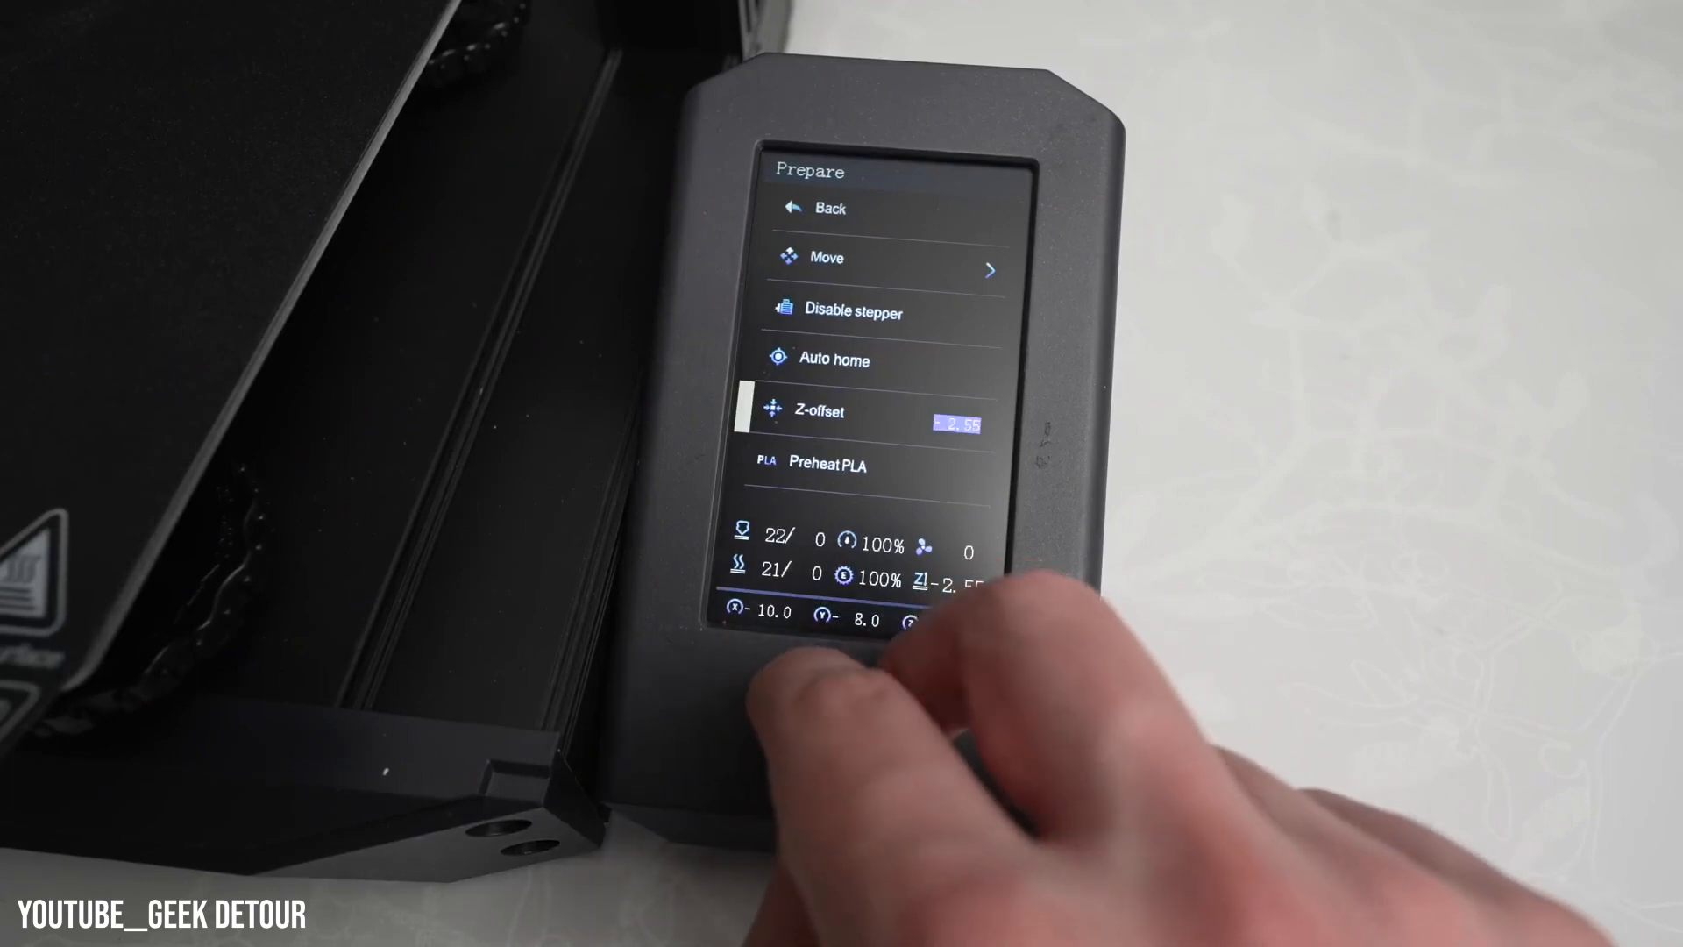